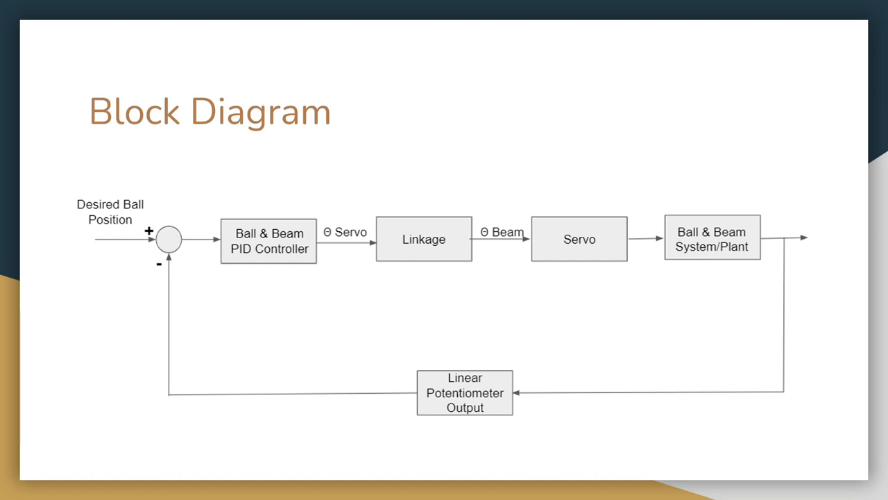
Step: Advance the slideshow to the Simulink Block Diagram slide
key("Right")
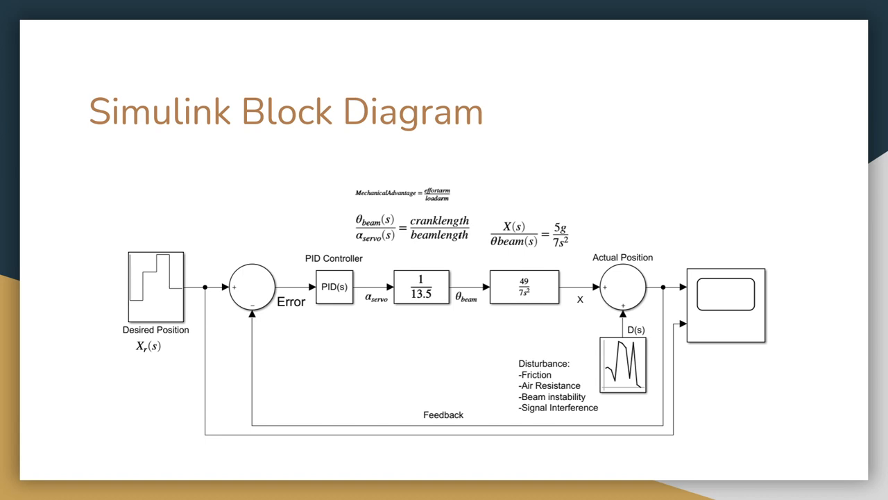